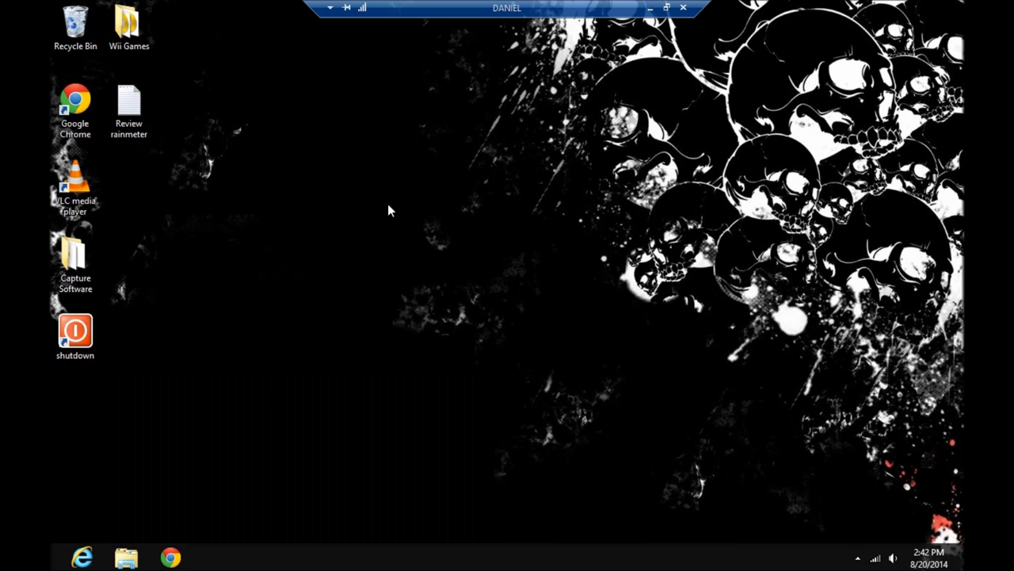
mouse_move(438, 266)
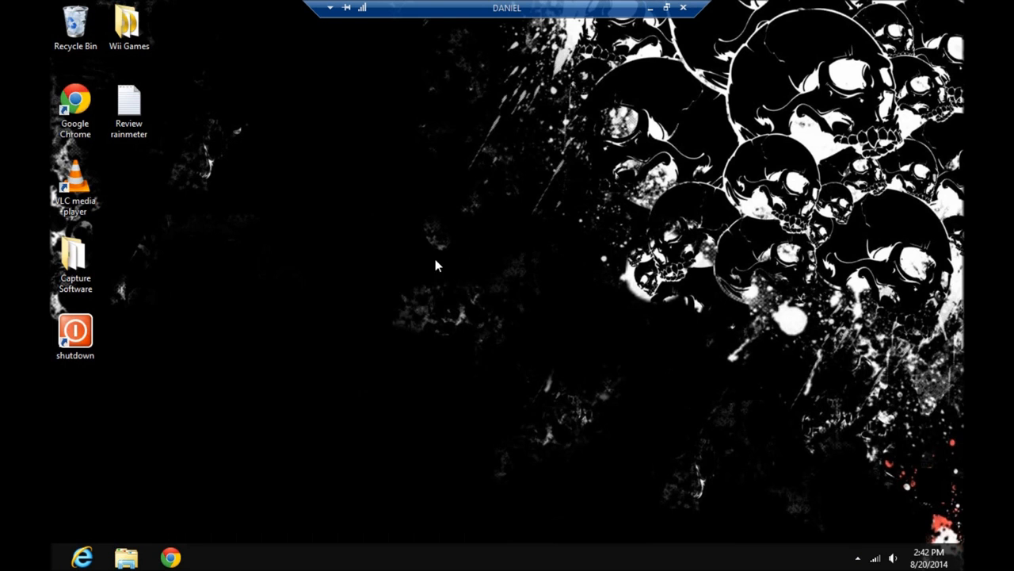
Open the Wii Games folder from the desktop
click(136, 24)
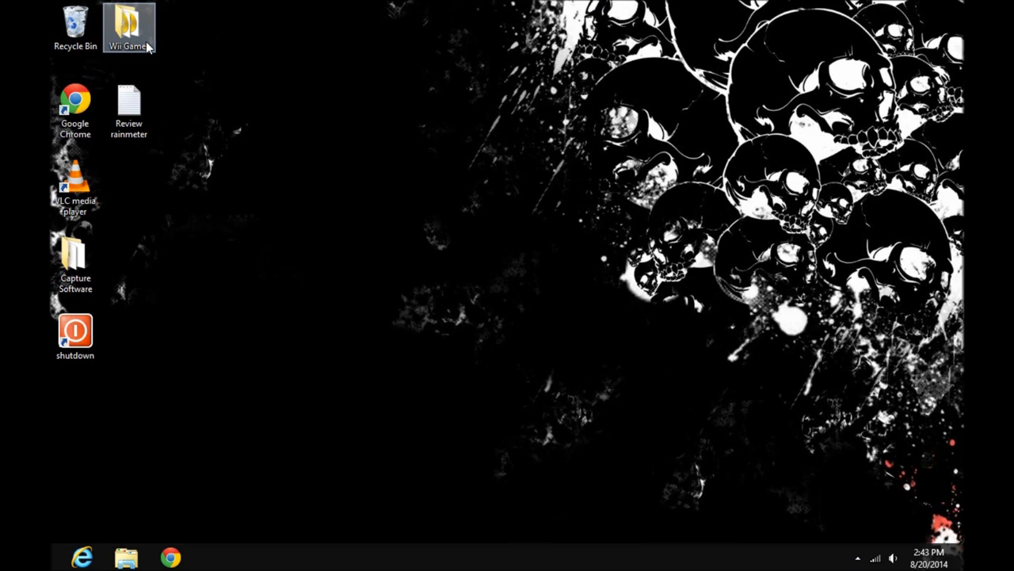
double_click(135, 24)
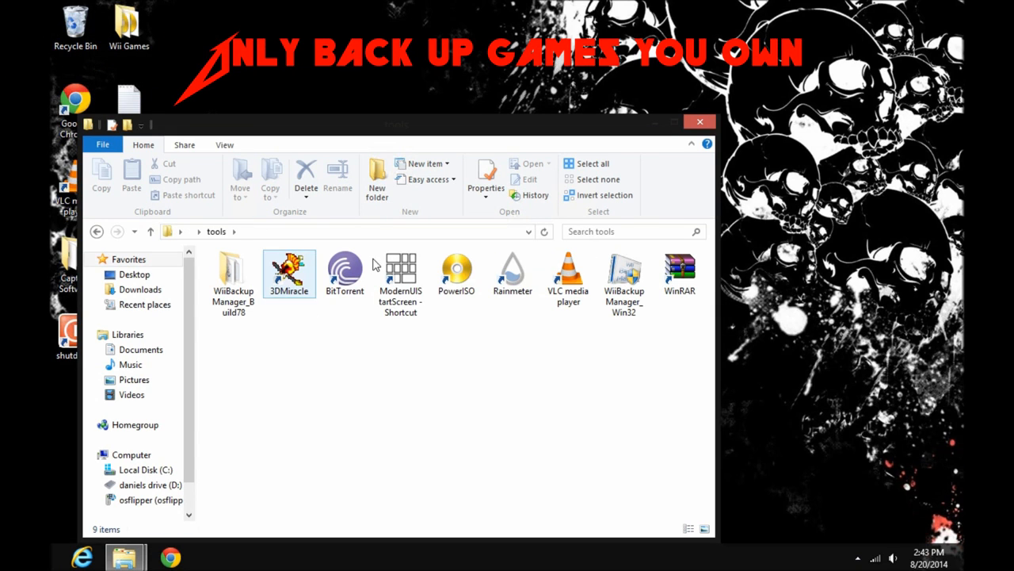
Launch WiiBackupManager_Win32 and approve the User Account Control prompt
click(624, 272)
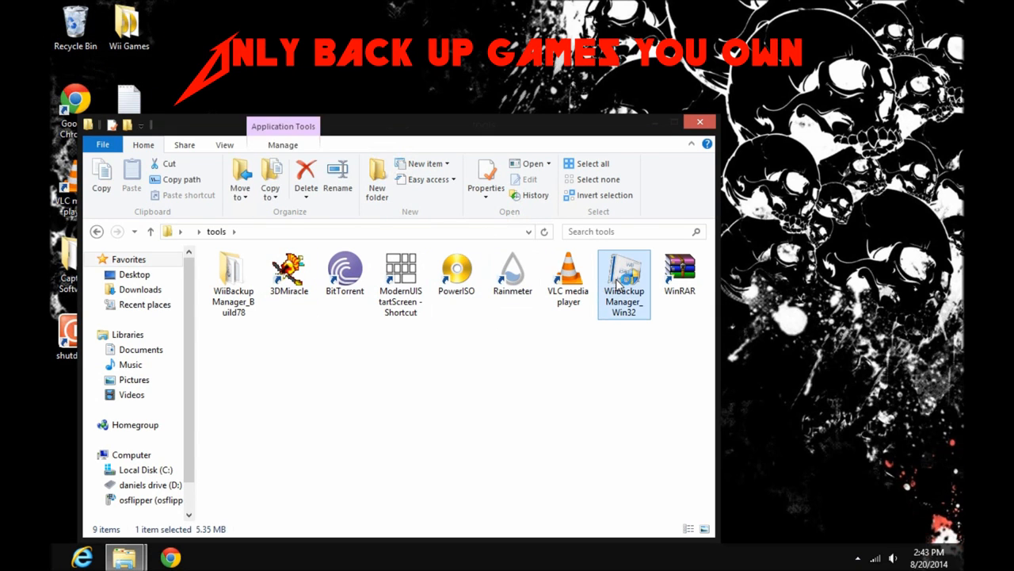
double_click(624, 277)
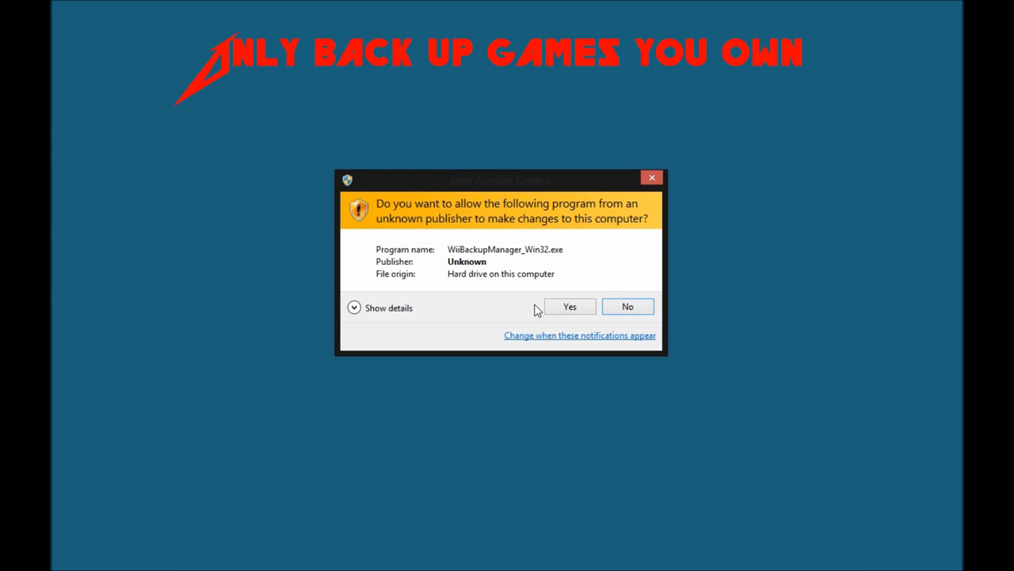
click(570, 306)
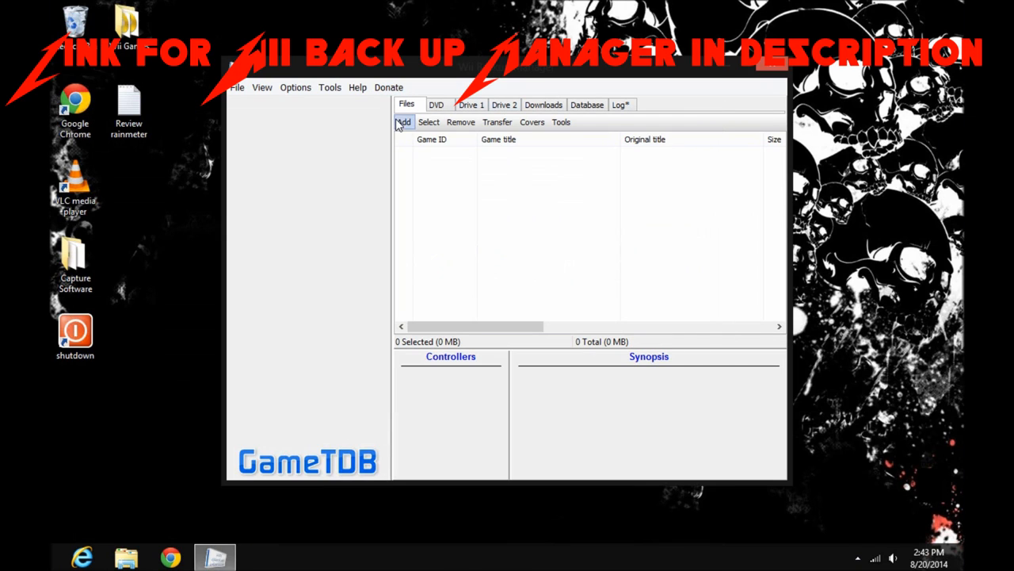
Add Kirby's Epic Yarn (RK5E01, 3.57 GB) from Wii Games via Add > Files and check it for transfer
click(402, 121)
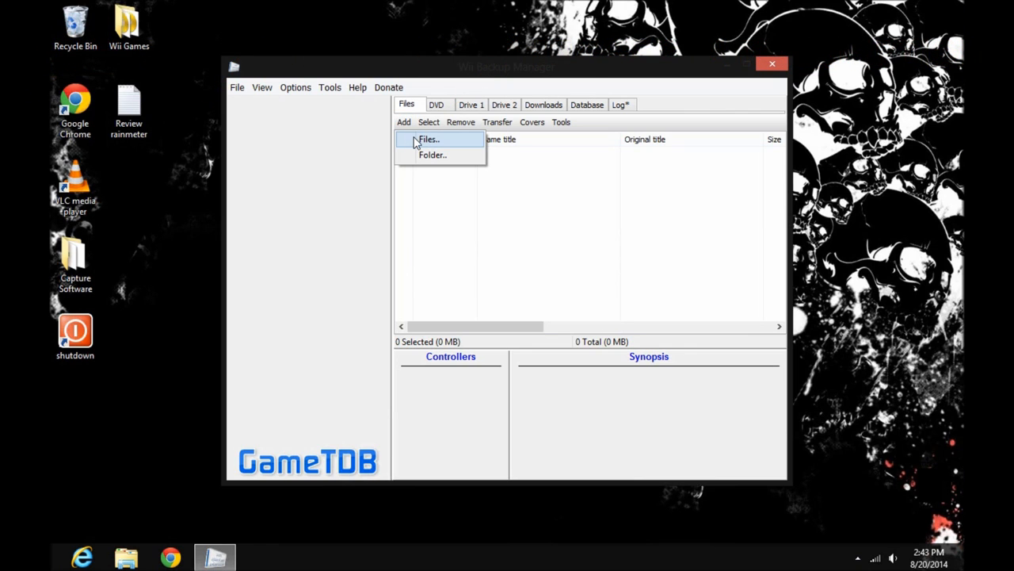
click(428, 139)
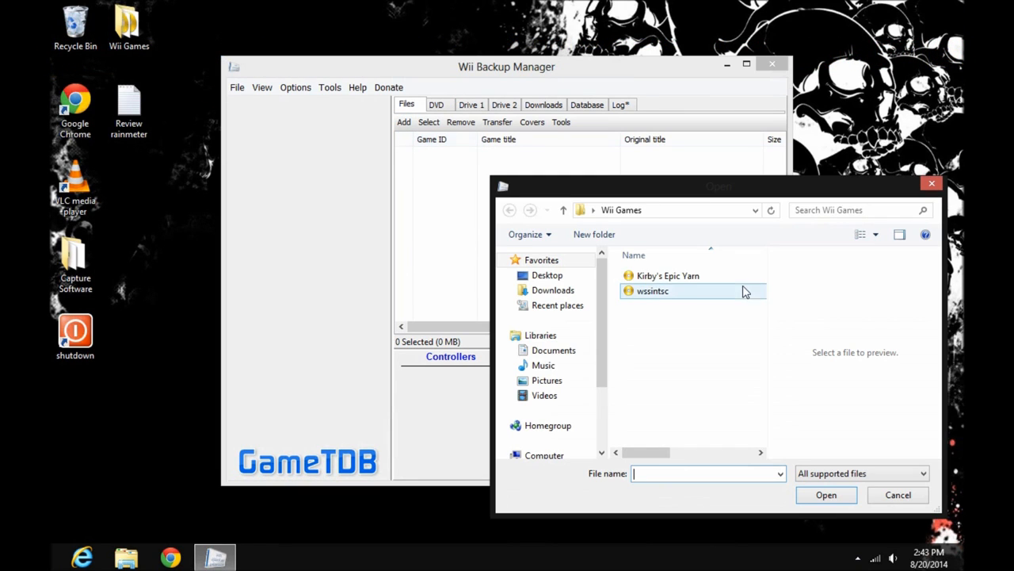
click(665, 275)
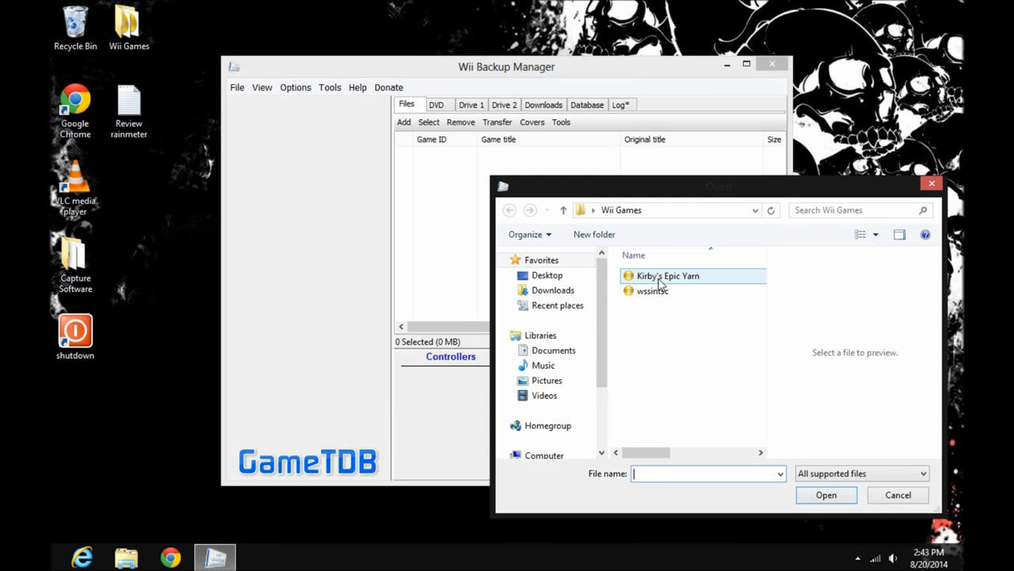
double_click(666, 276)
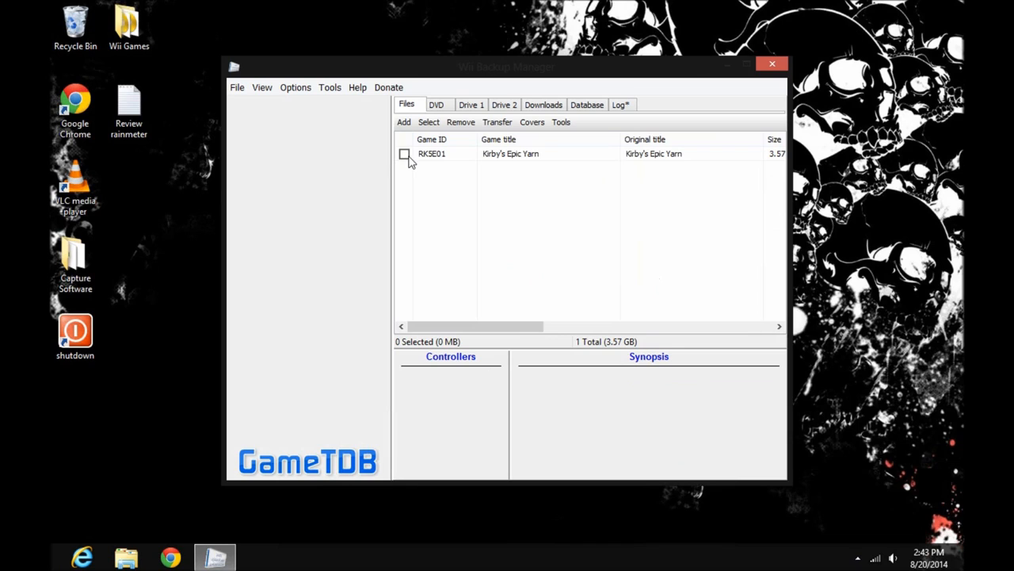
click(402, 154)
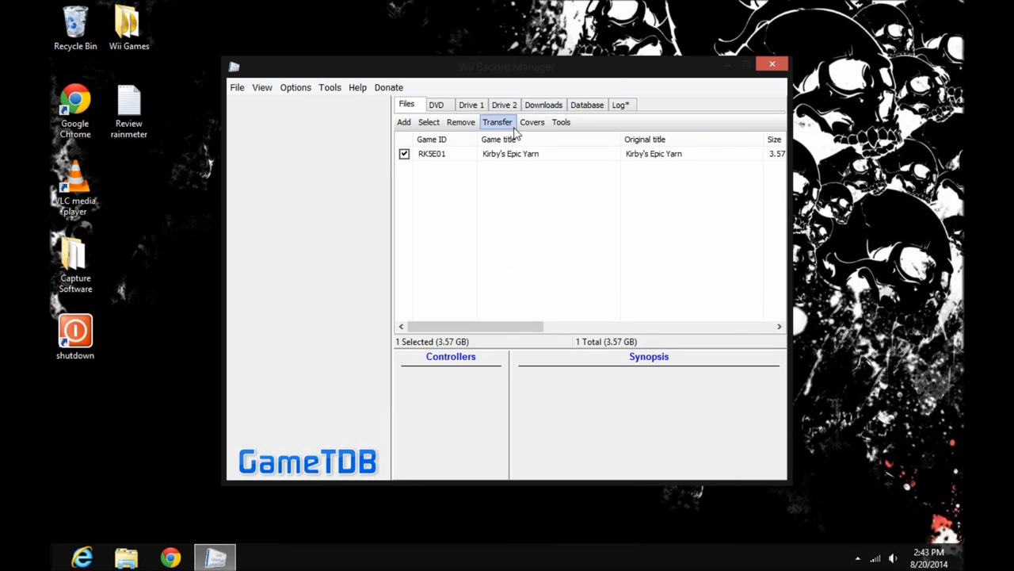
mouse_move(532, 120)
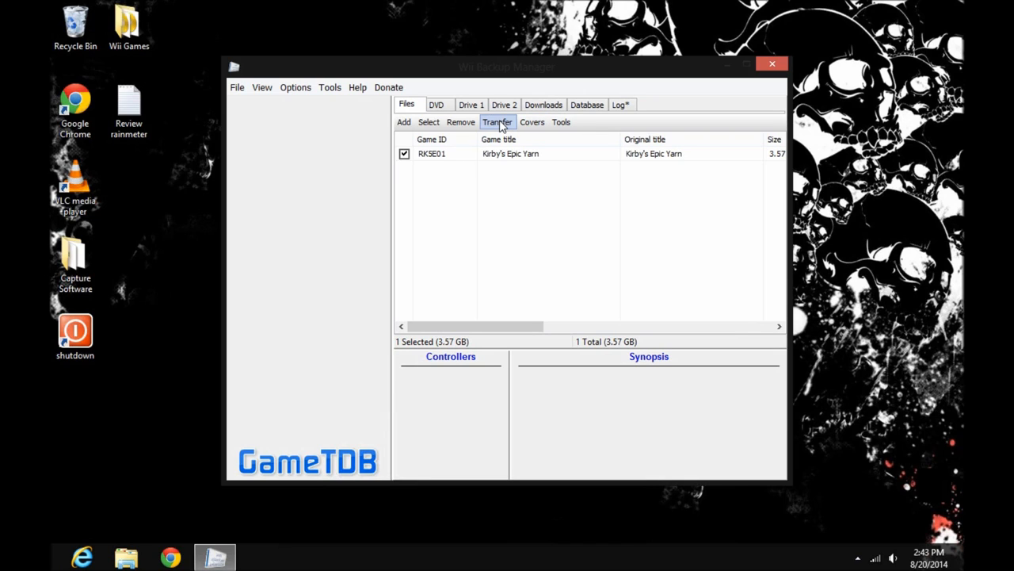
Start transferring the game as a WBFS file to the Desktop, then bring up File Explorer
click(497, 121)
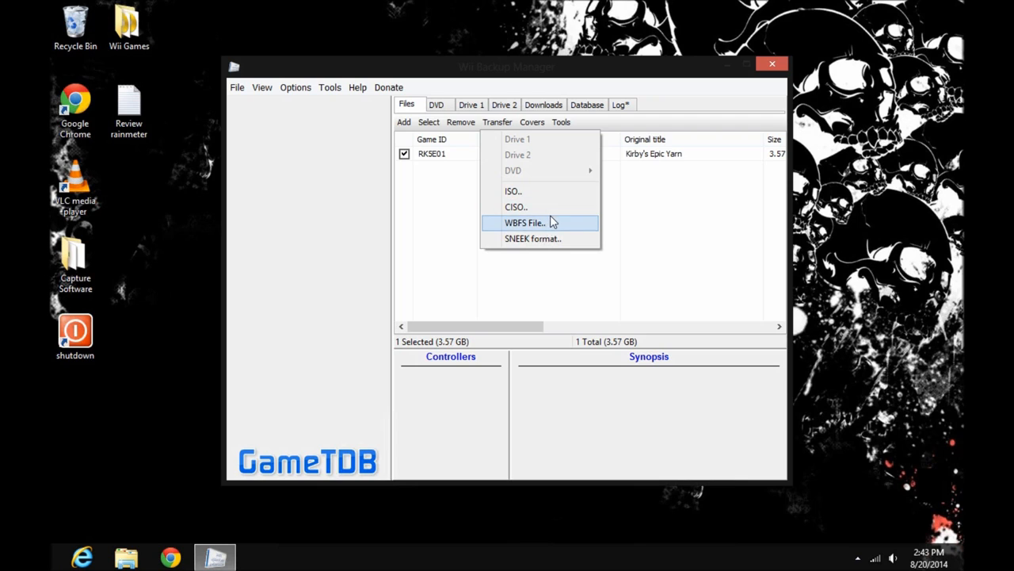
mouse_move(554, 232)
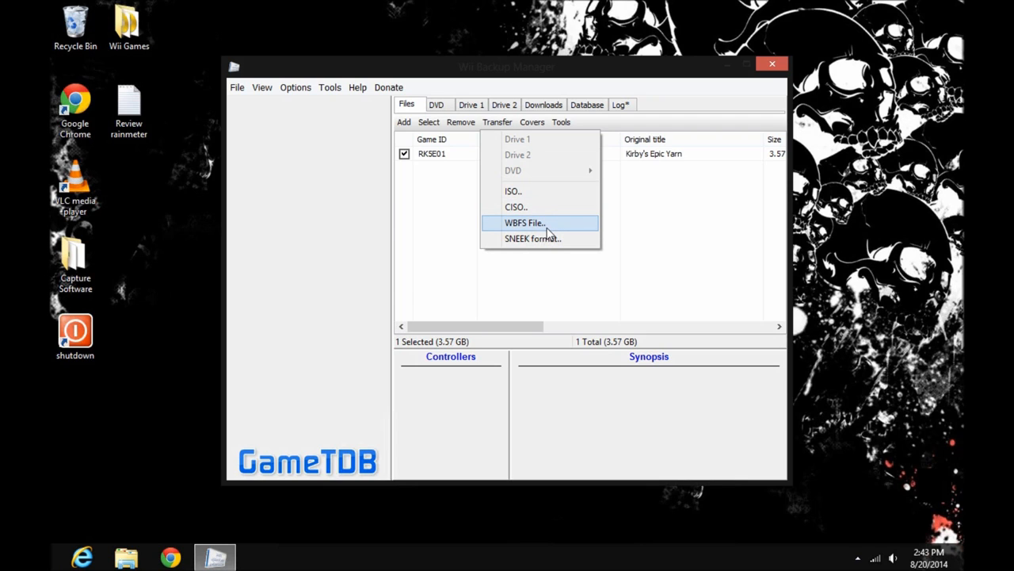
click(526, 222)
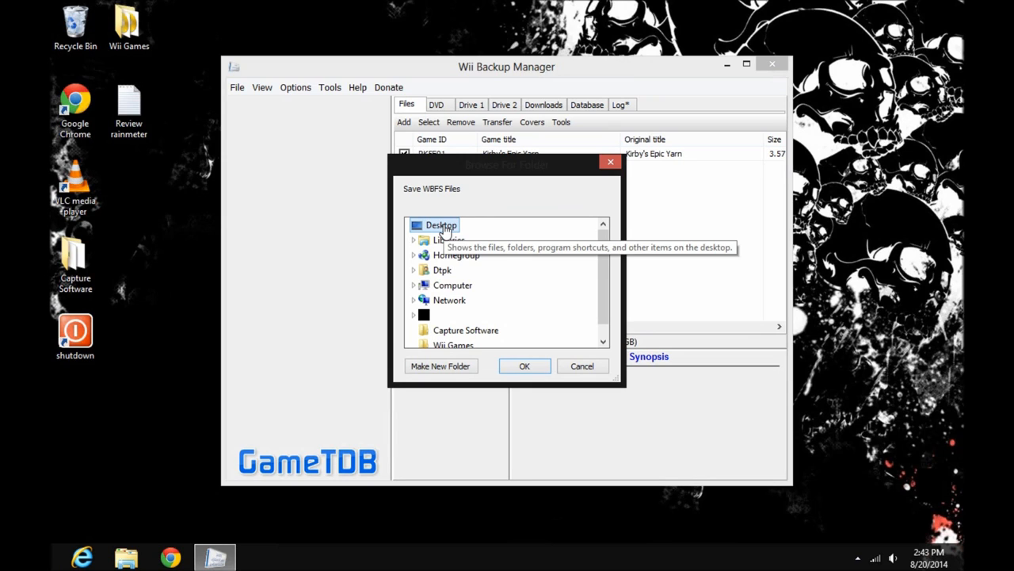
click(523, 367)
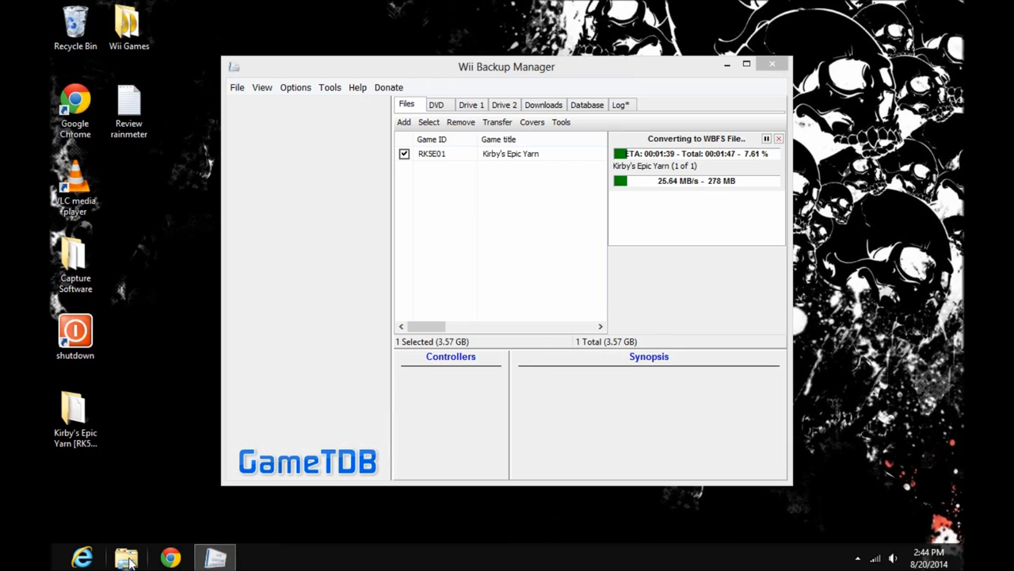
click(126, 554)
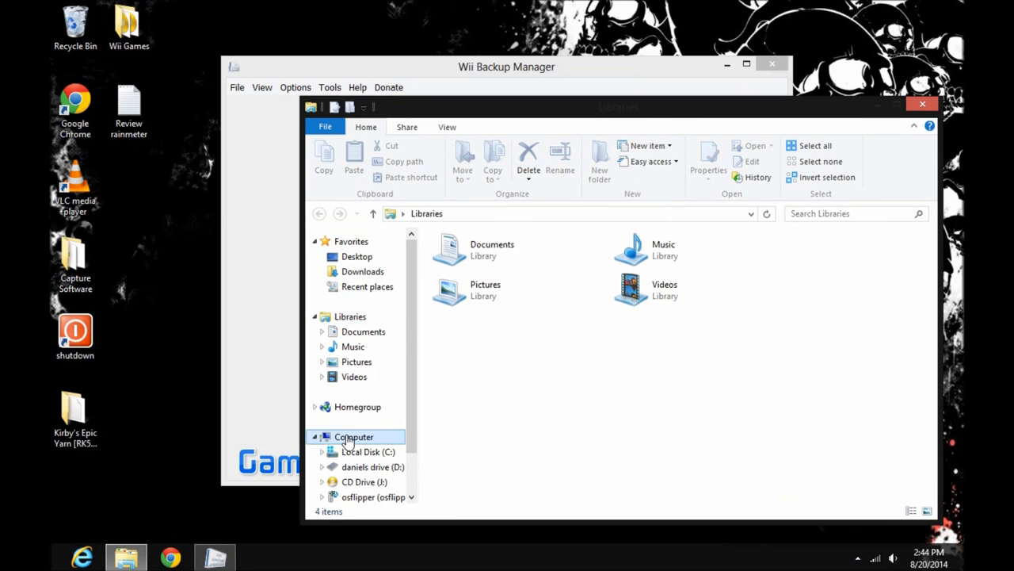
Browse Computer > daniels drive (D:) > wbfs to view the Kirby's Epic Yarn [RK5E01] folder
click(355, 438)
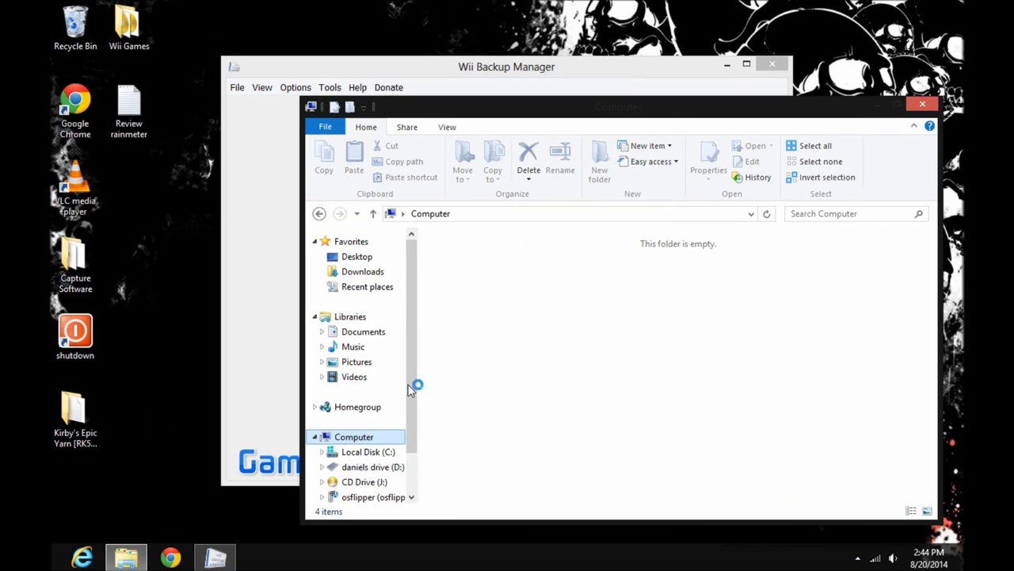
click(373, 127)
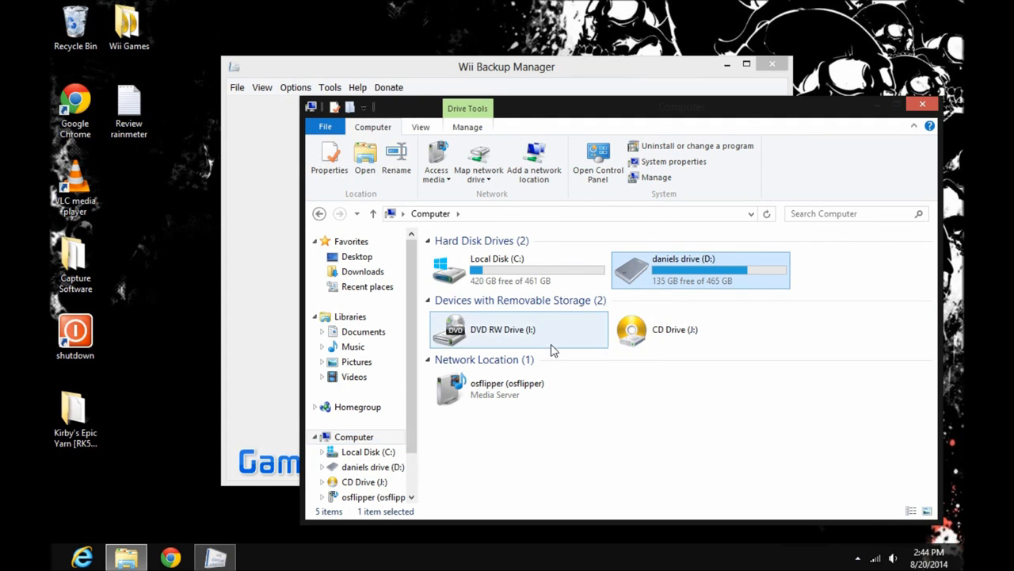
double_click(701, 270)
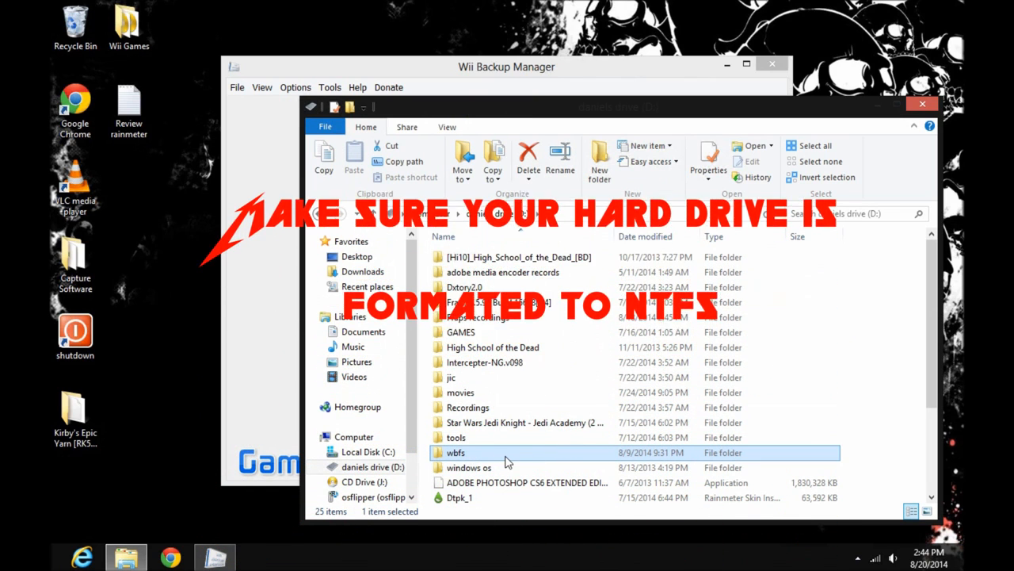
double_click(457, 452)
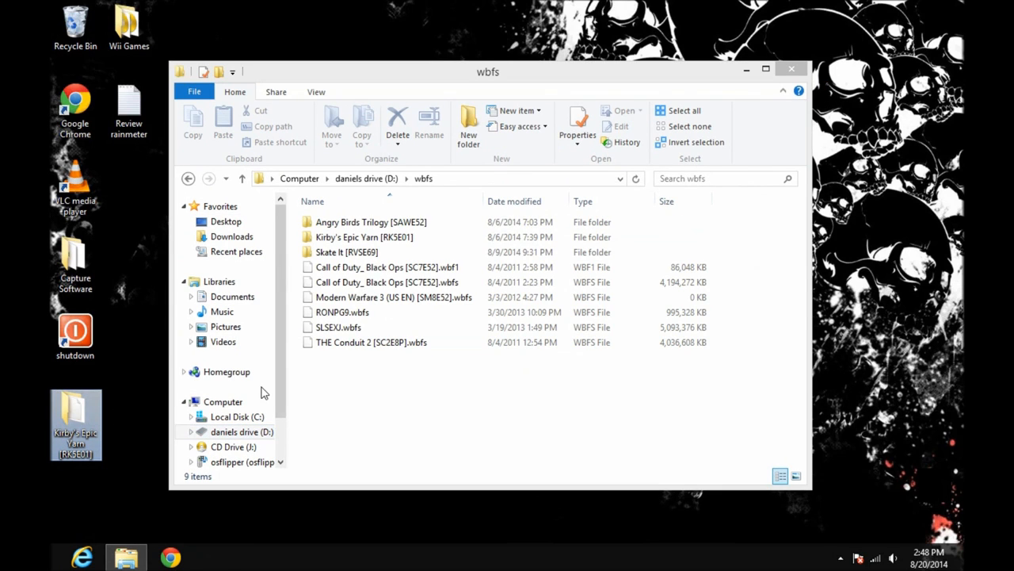
click(418, 266)
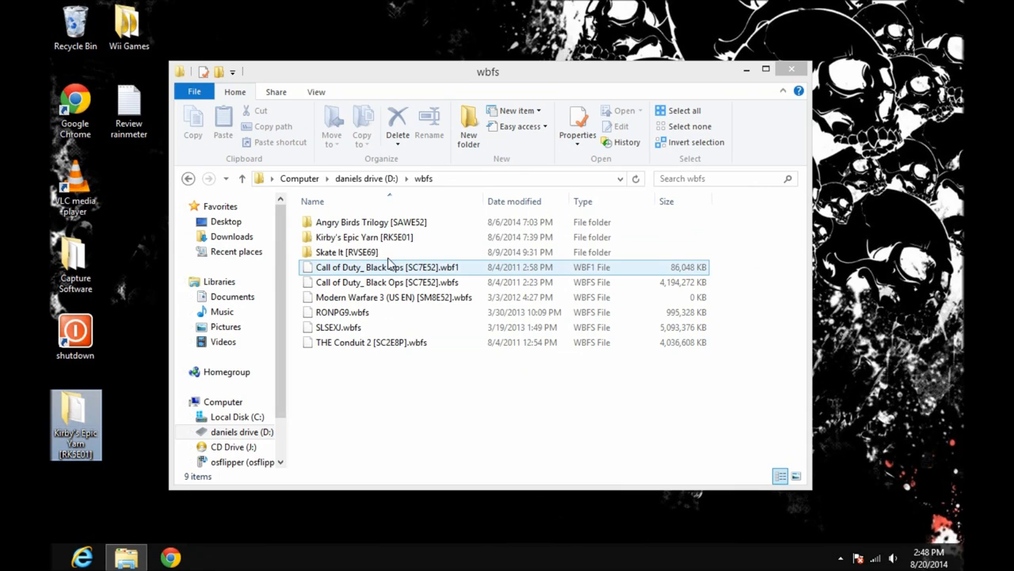
click(361, 237)
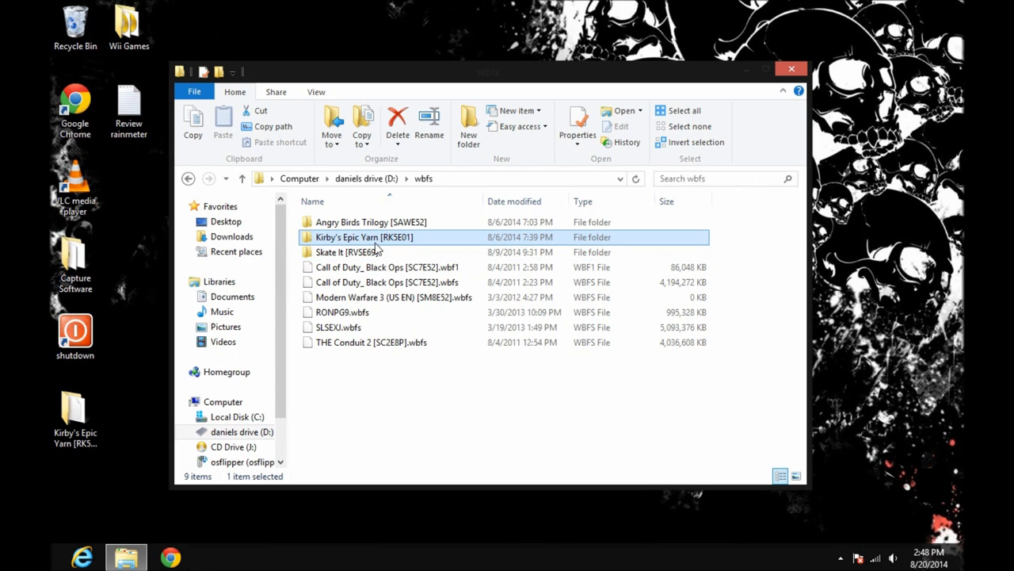
mouse_move(360, 250)
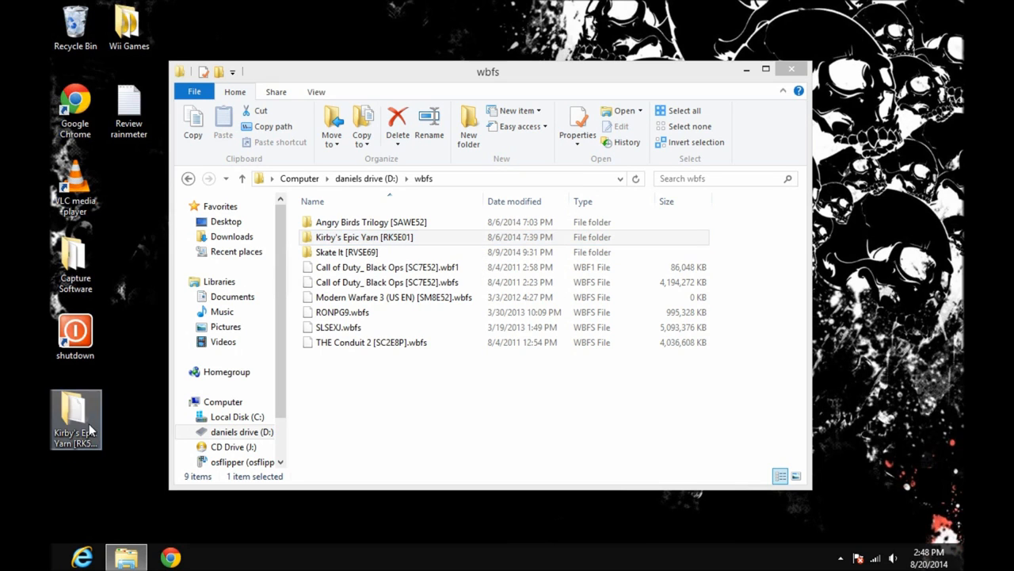
mouse_move(72, 405)
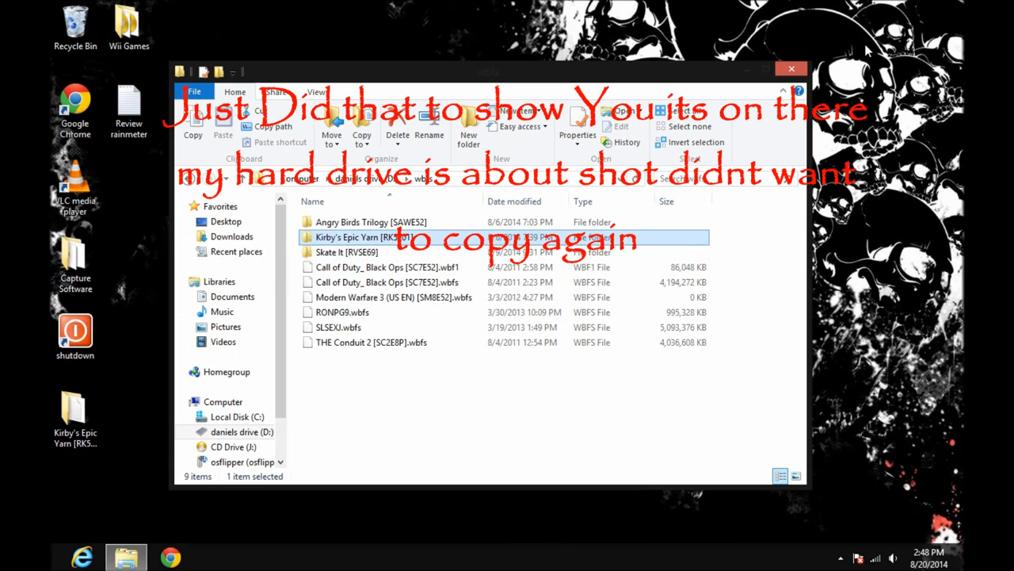
mouse_move(790, 70)
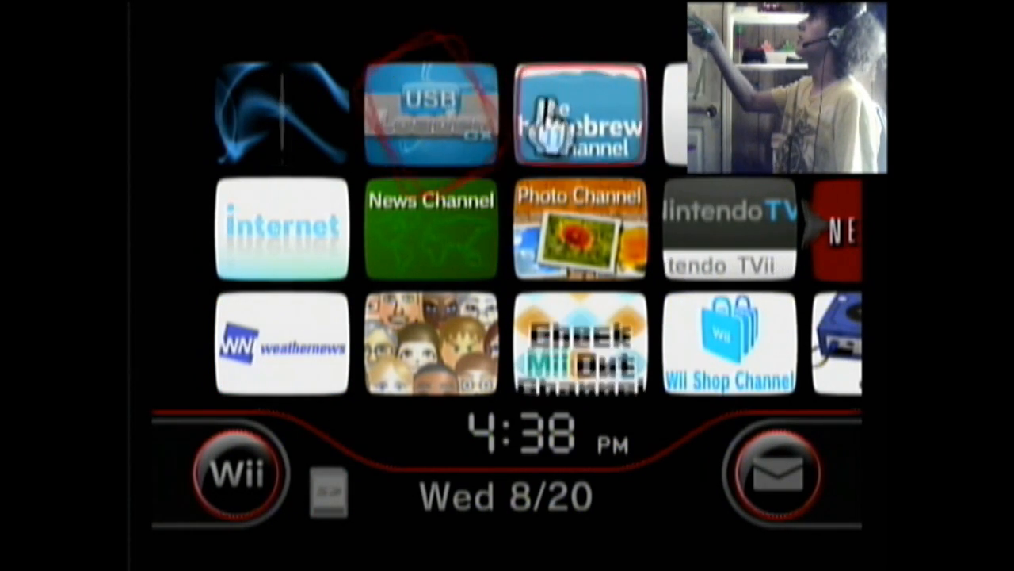
Open the USB Loader channel from the Wii Menu
click(576, 119)
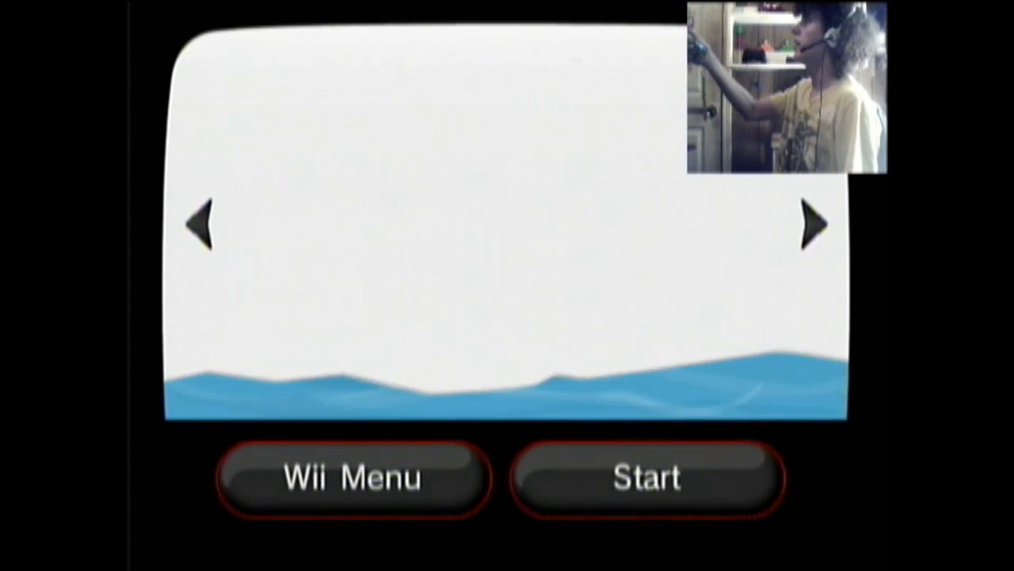